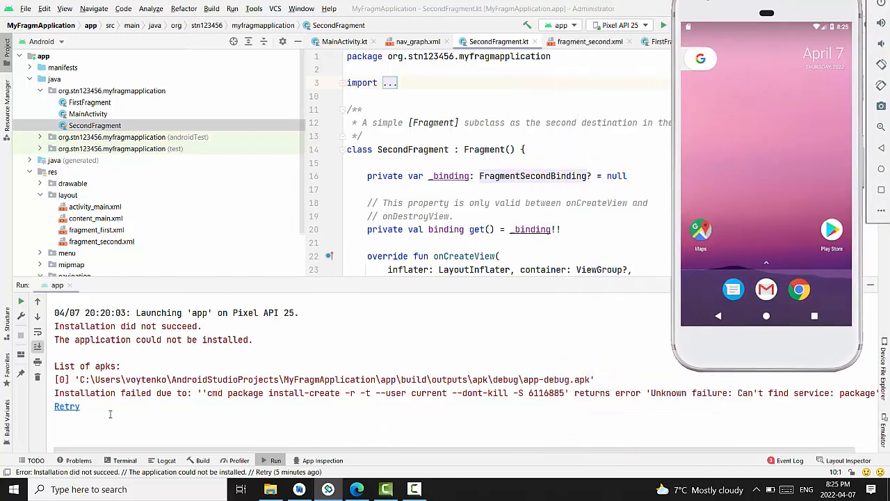
mouse_move(225, 400)
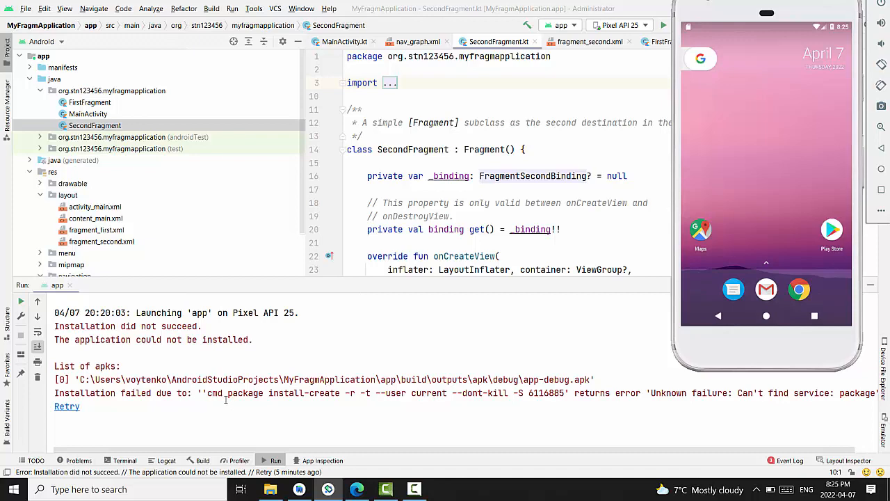
mouse_move(352, 414)
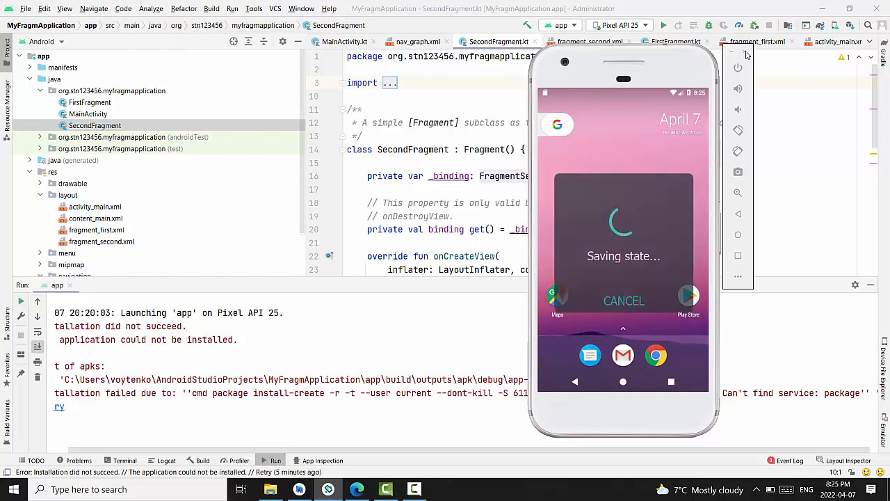
Show the Virtual Device Manager listing the Pixel API 25 and Pixel API 26 devices
left_click(737, 53)
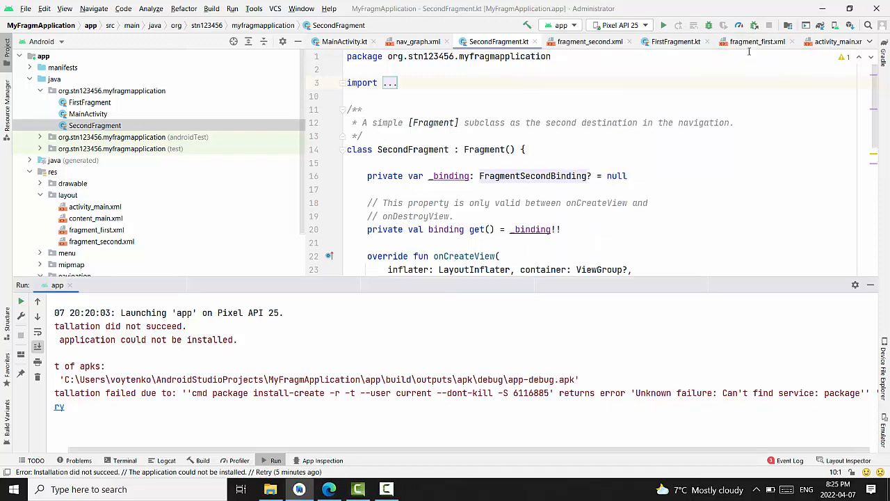
left_click(834, 25)
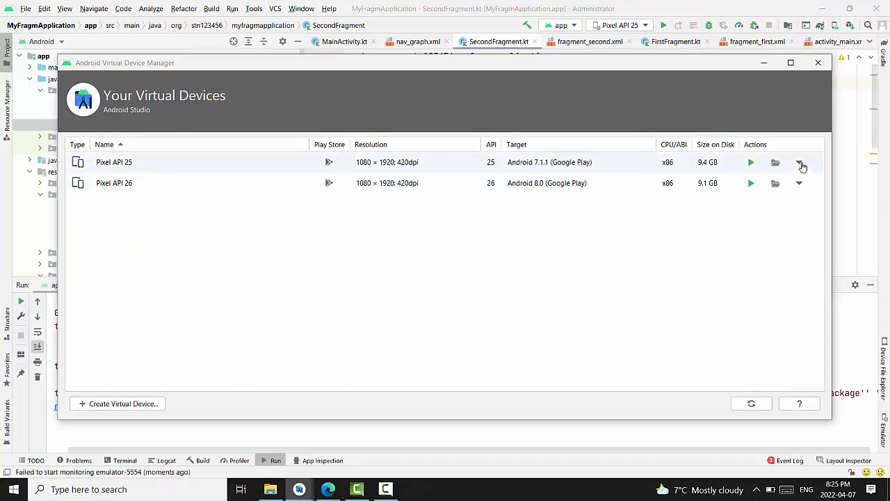
Choose Cold Boot Now from the Pixel API 25 device's action menu
left_click(798, 161)
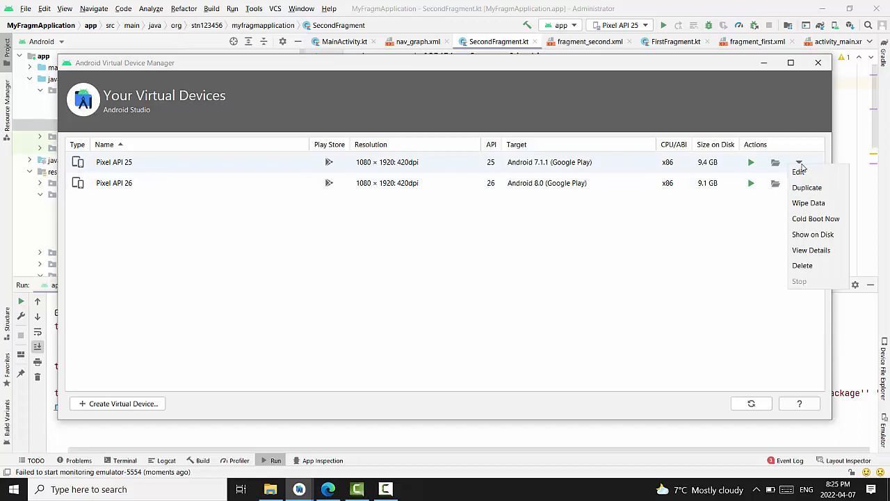
mouse_move(816, 218)
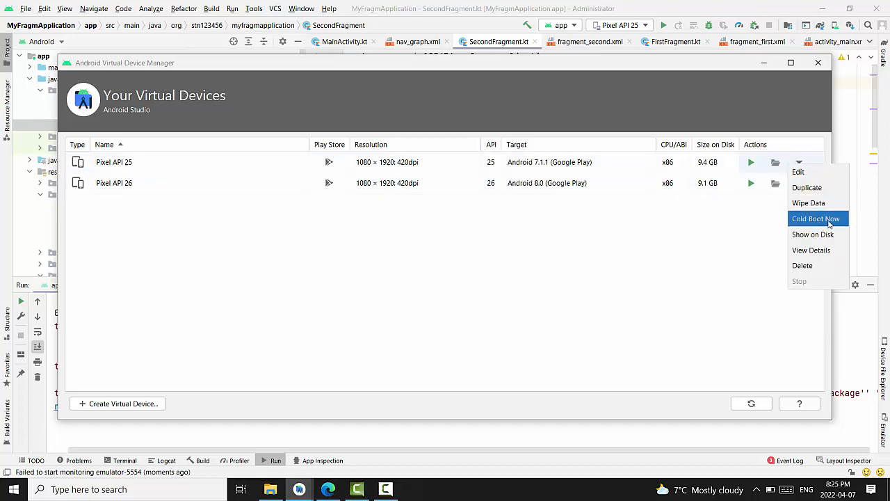
left_click(815, 218)
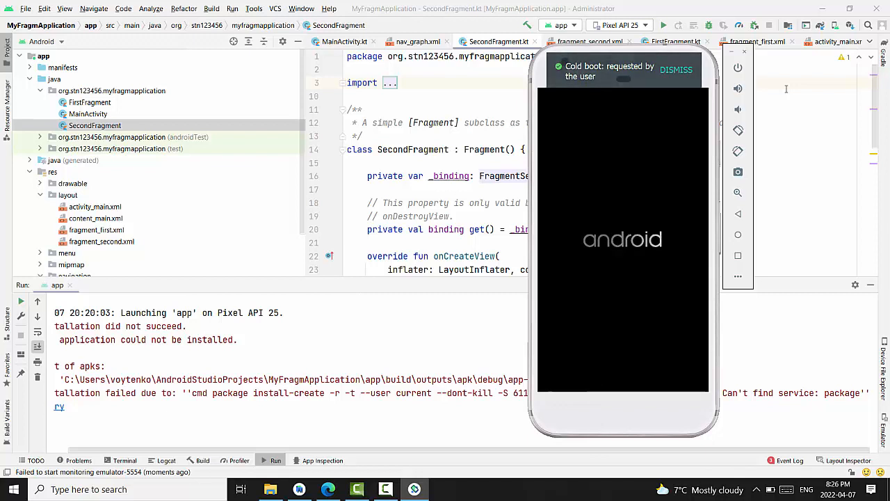
Run 'app' targeting the Pixel API 25 emulator, starting a fresh Gradle build
left_click(676, 70)
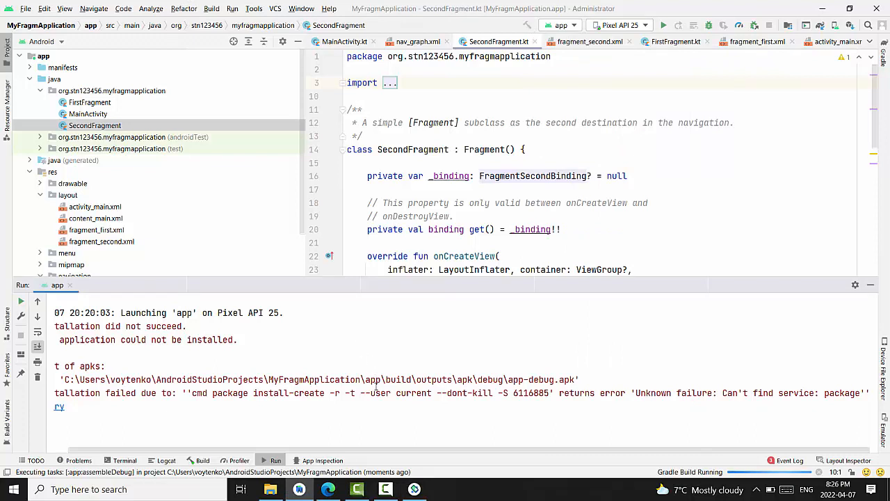
Let the install finish and dismiss the Gradle Invocation Finished notification
left_click(415, 490)
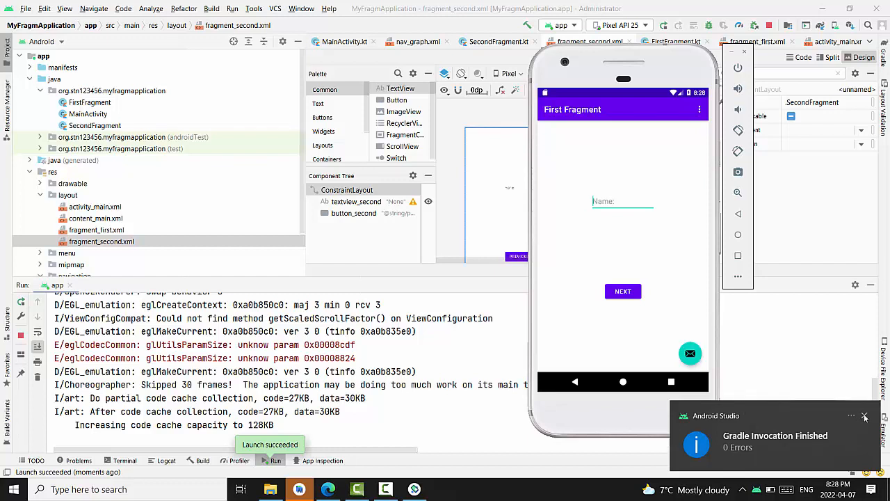
left_click(866, 416)
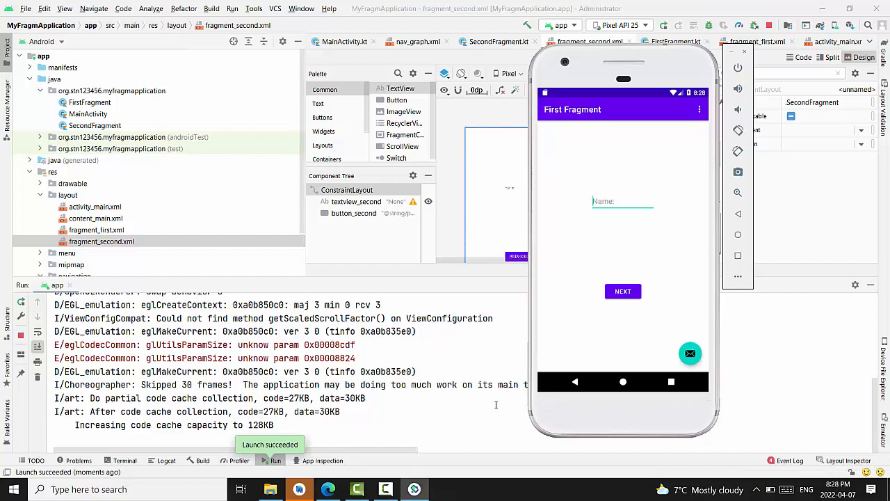